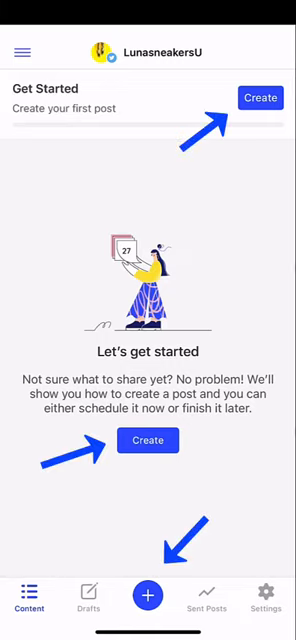
- Open the Get Started guide and scroll down to the drafts tip
click(261, 97)
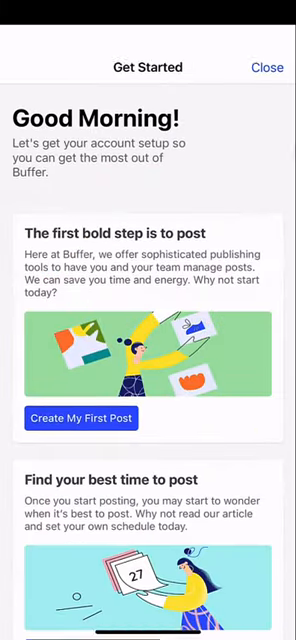
scroll(down, 3)
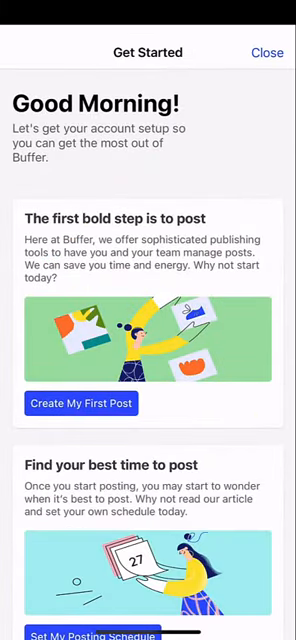
scroll(down, 3)
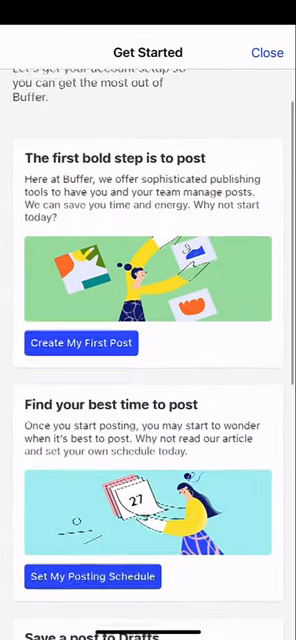
scroll(down, 3)
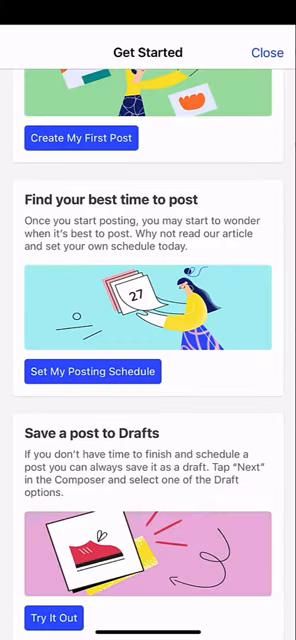
- Open the LunasneakersU posting schedule with four daily times and London timezone
click(265, 51)
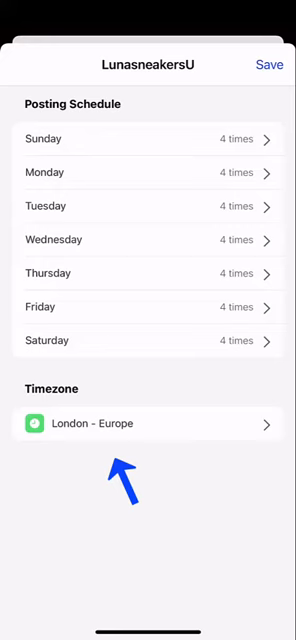
- Switch the posting timezone from London - Europe to America/New_York
click(148, 423)
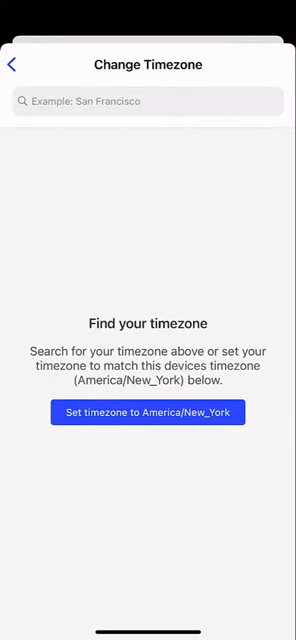
click(148, 100)
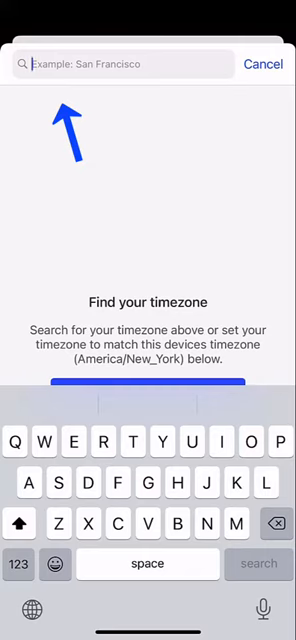
text(of)
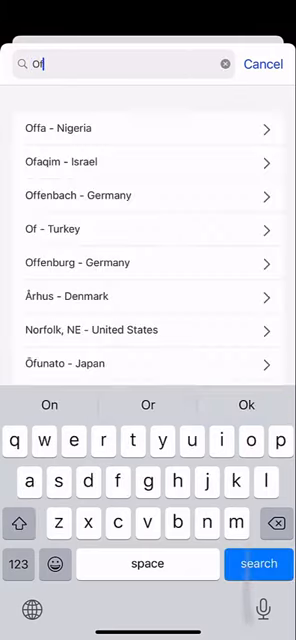
click(263, 63)
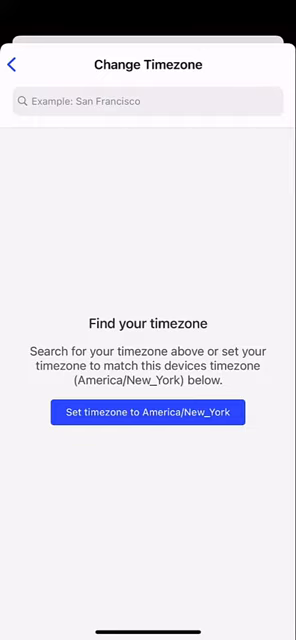
click(148, 412)
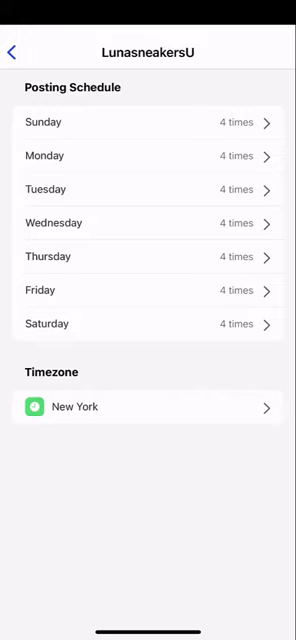
- Save Sunday's times 8:27 AM, 2:09 PM, 5:07 PM and 9:53 PM
click(148, 122)
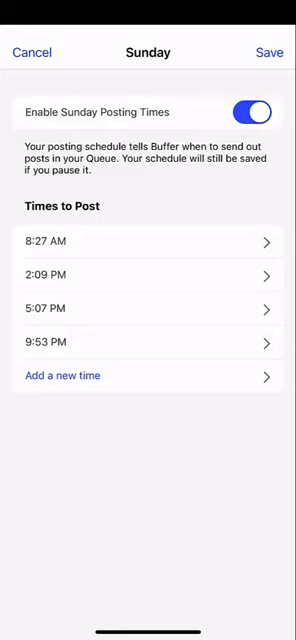
click(258, 110)
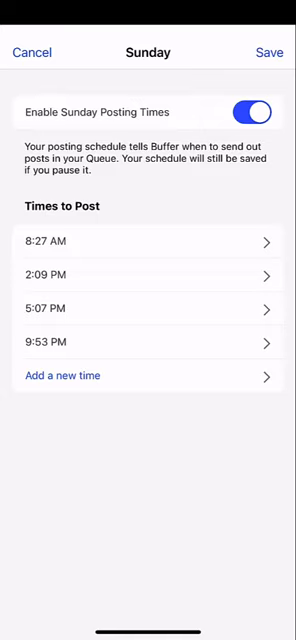
click(63, 376)
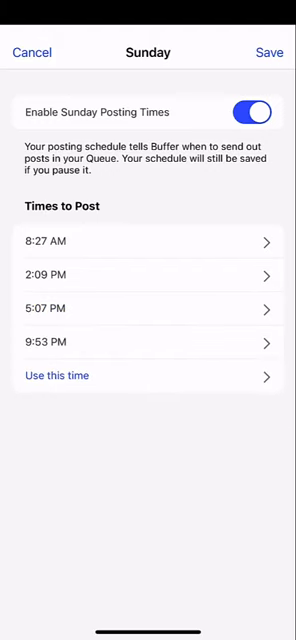
click(268, 52)
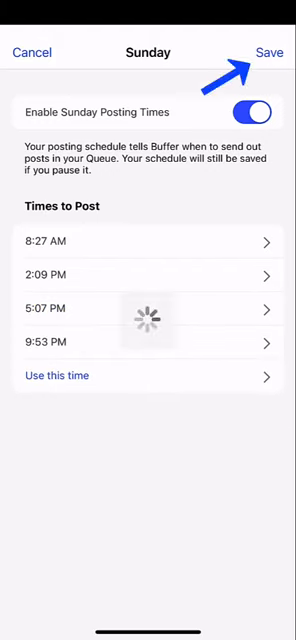
click(270, 52)
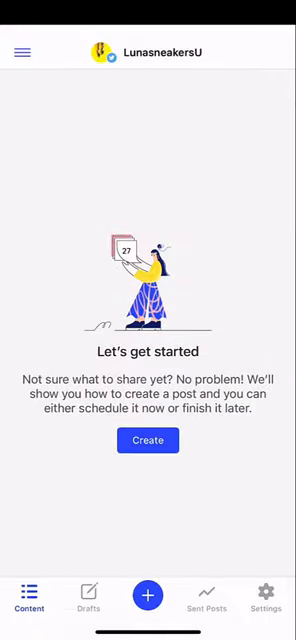